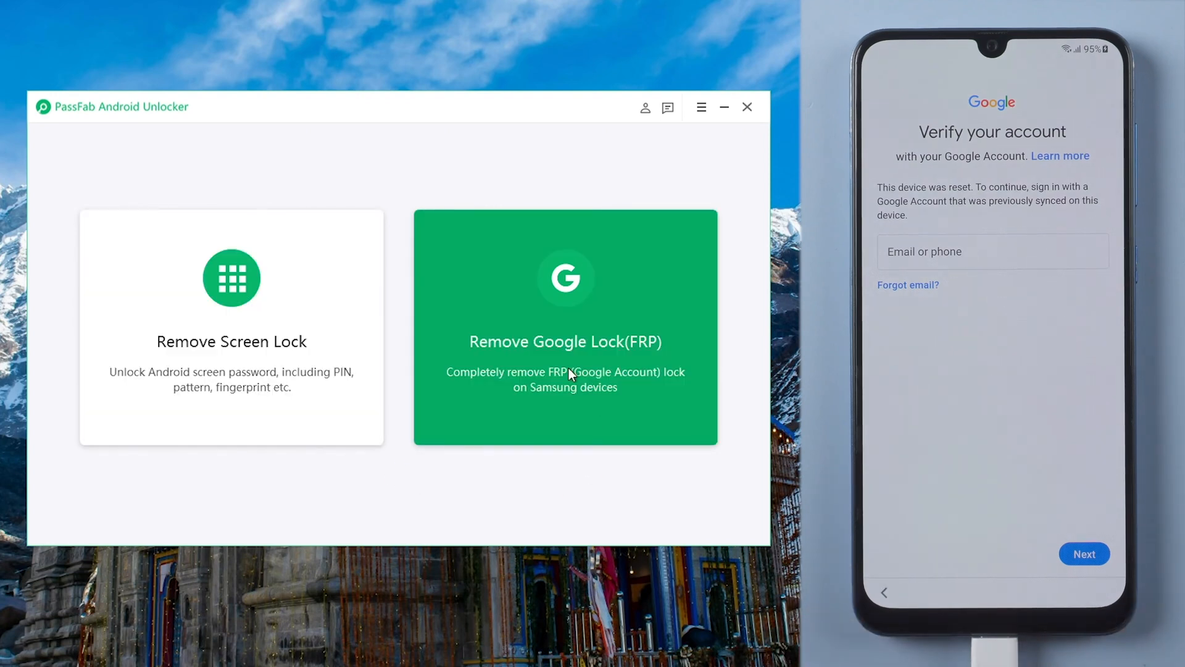
mouse_move(652, 403)
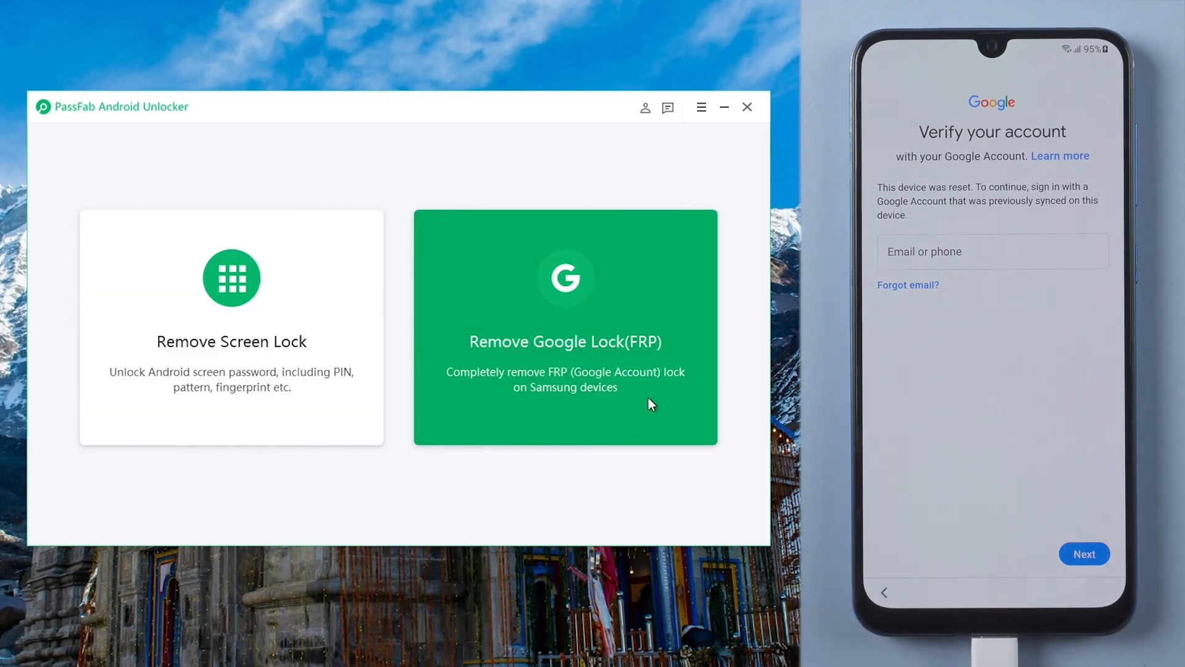
Choose Remove Google Lock (FRP) and set the phone's OS version to Android 11.
click(563, 327)
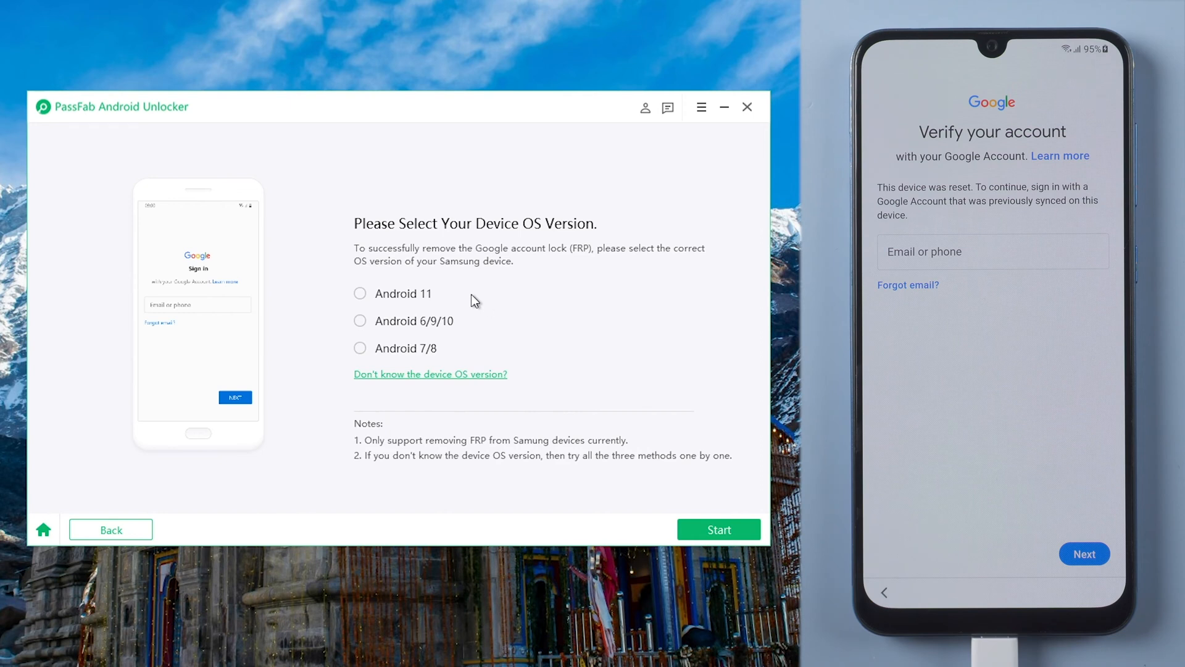
click(360, 293)
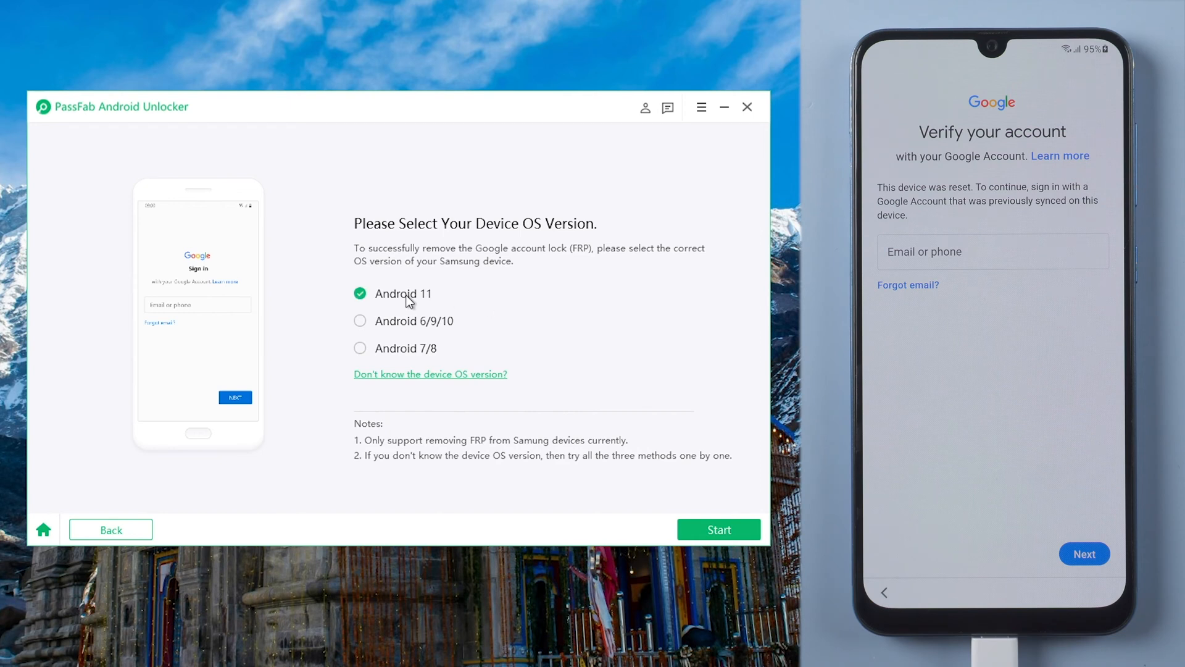
mouse_move(638, 444)
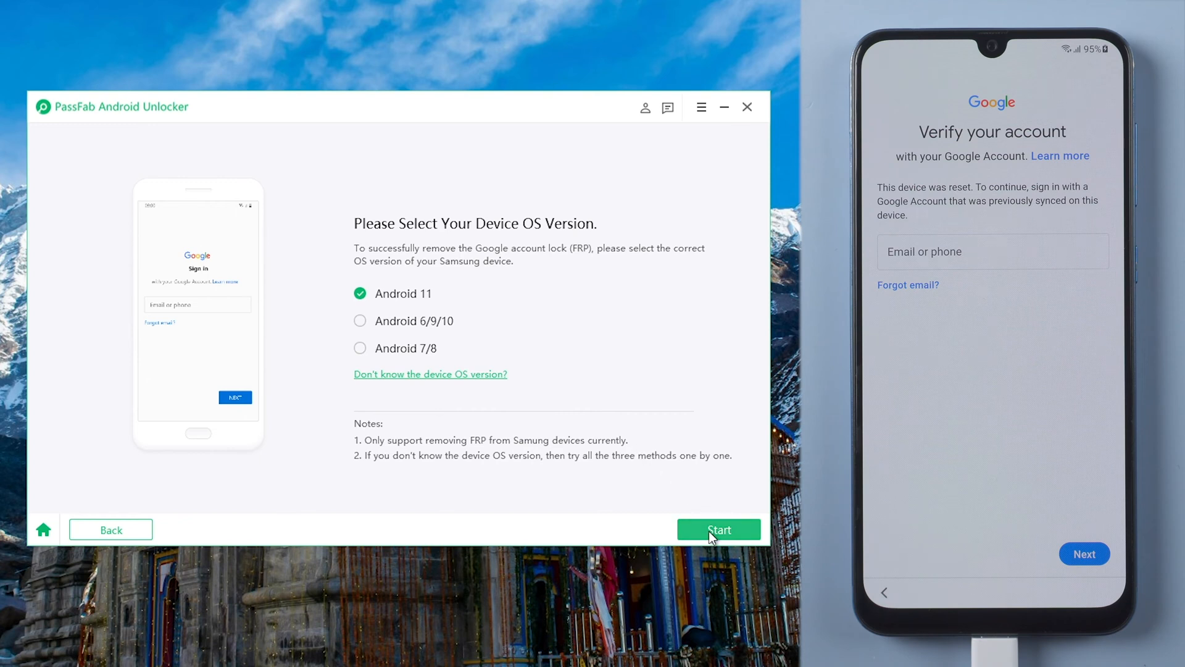
Send the FRP notification, then install and launch Samsung Internet from Galaxy Store.
click(718, 529)
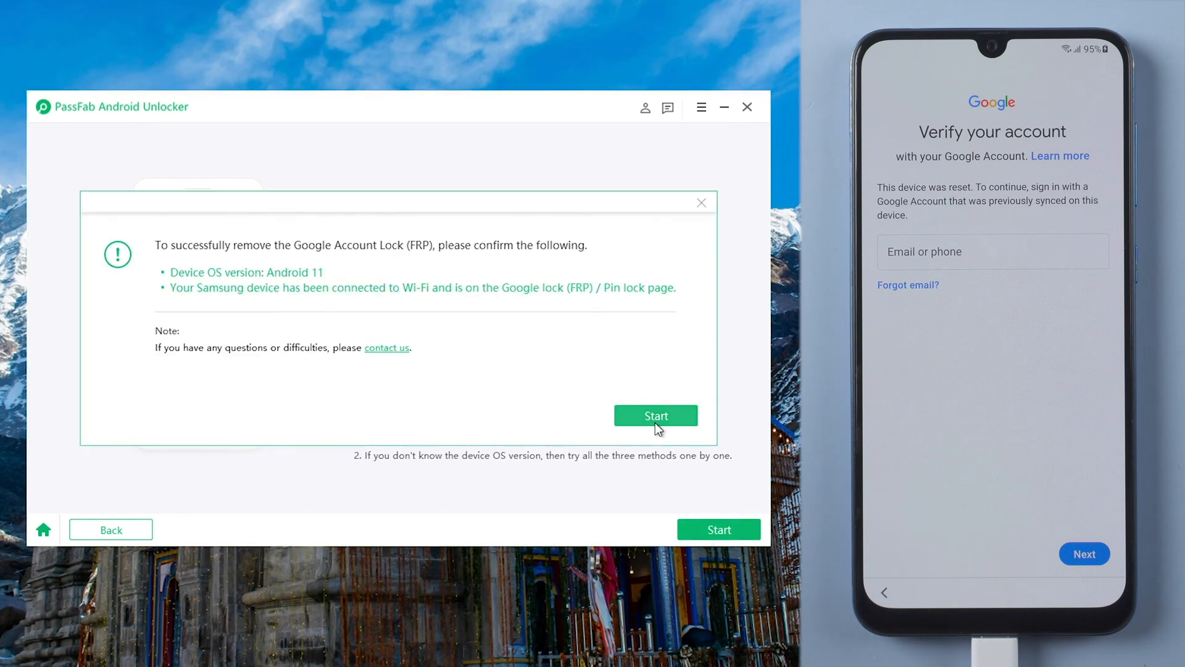
click(656, 415)
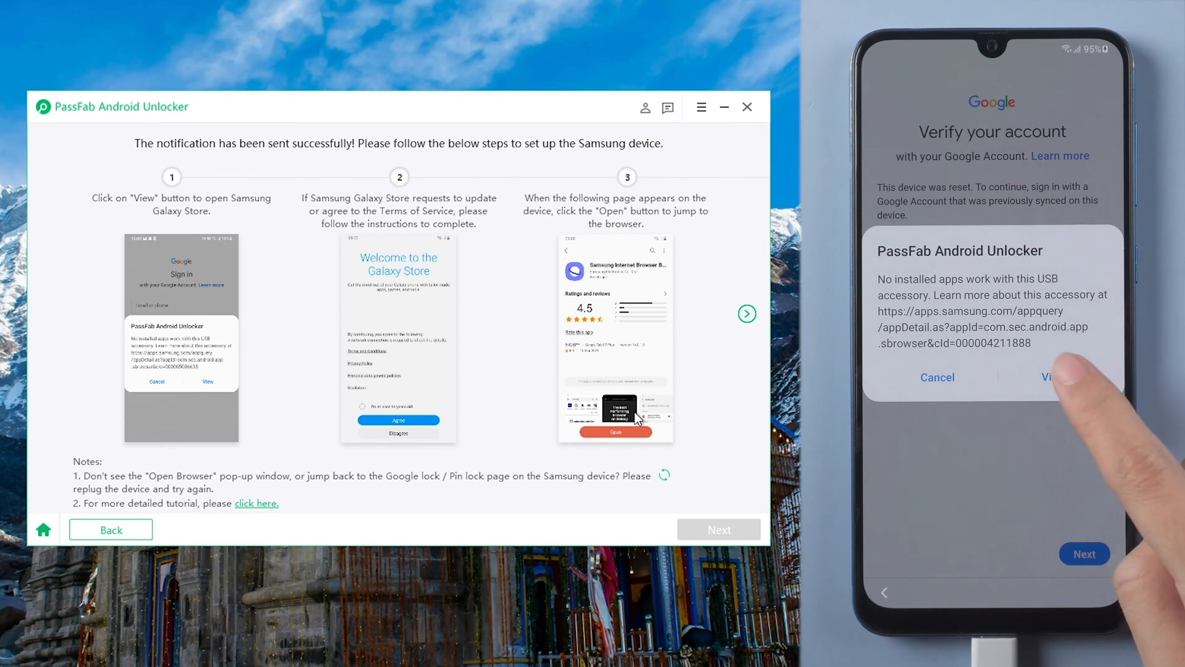
click(1047, 376)
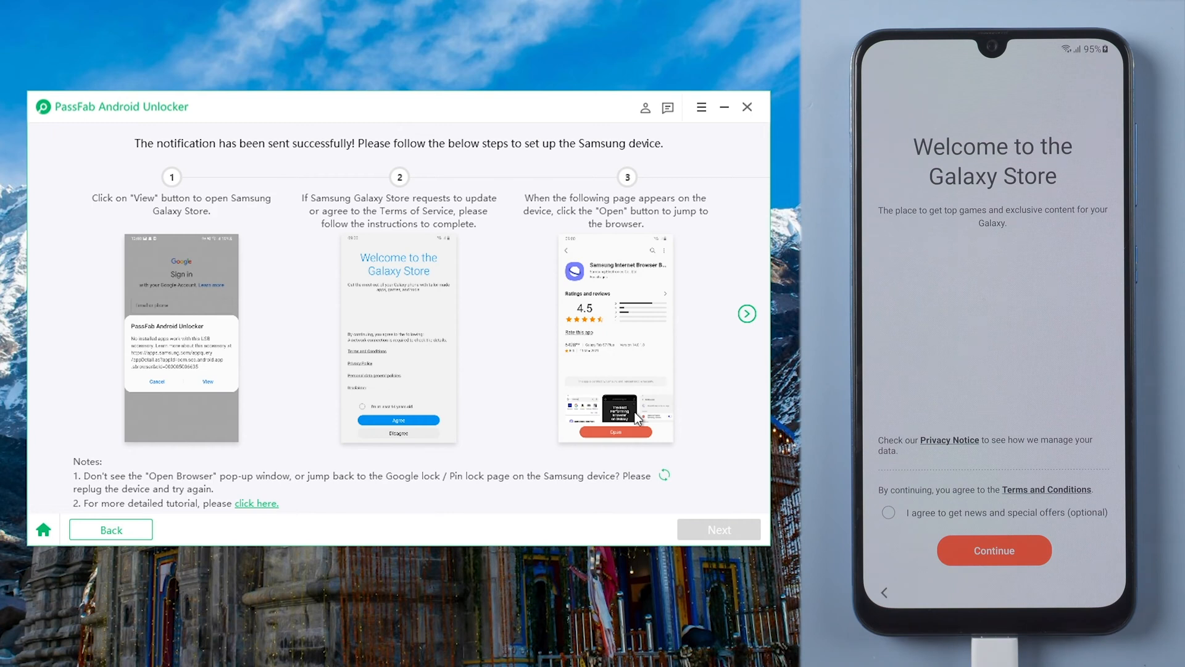
click(888, 512)
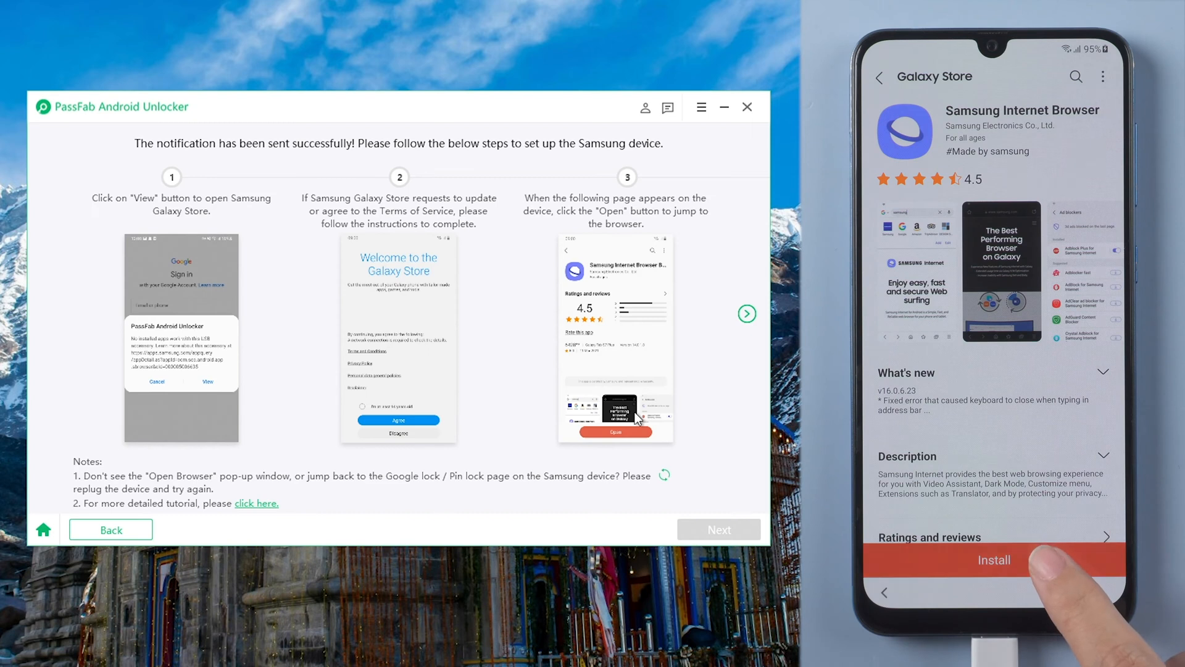
click(993, 559)
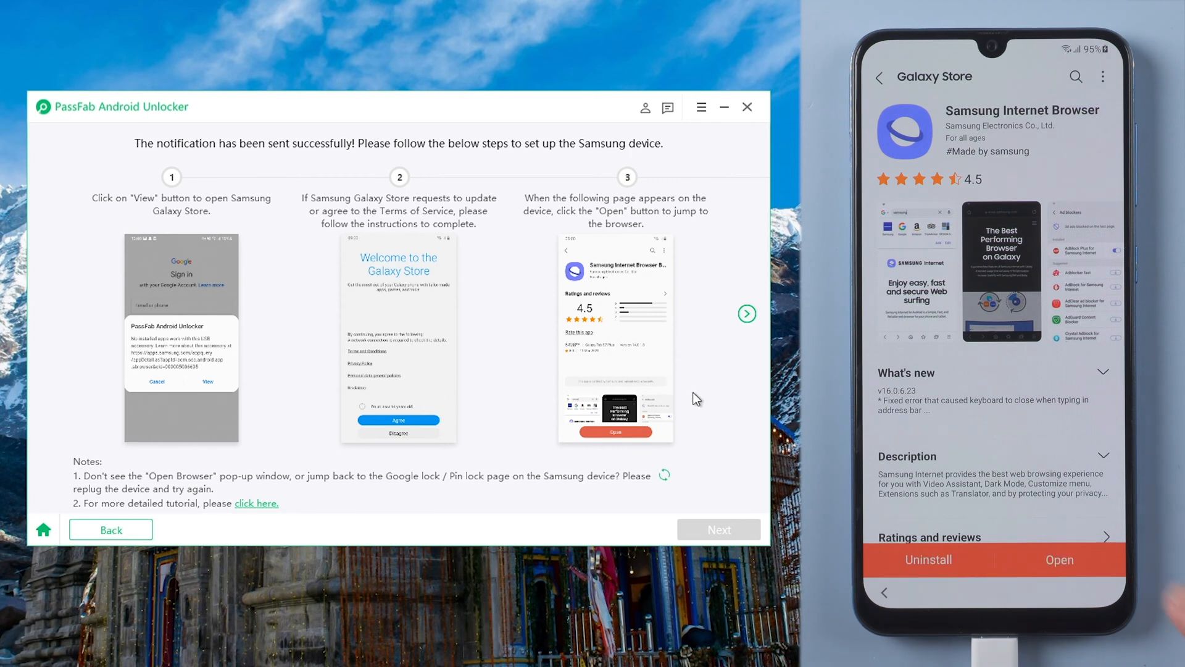
click(747, 314)
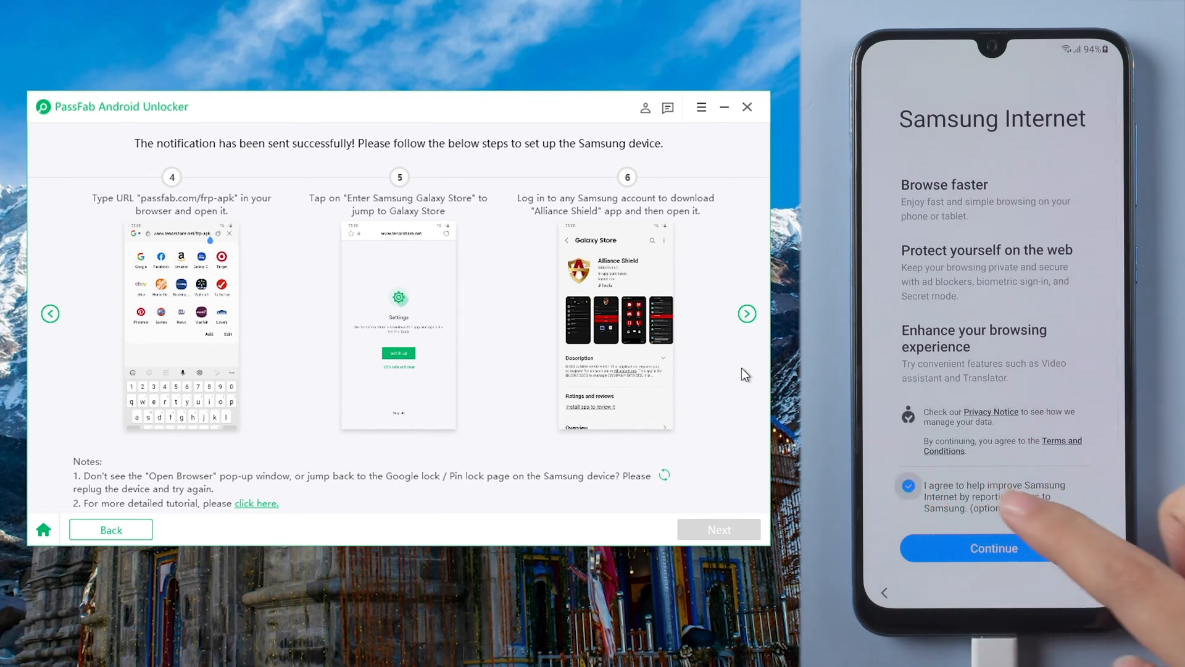
Browse to passfab.com/frp-apk in Samsung Internet and install Alliance Shield.
click(993, 548)
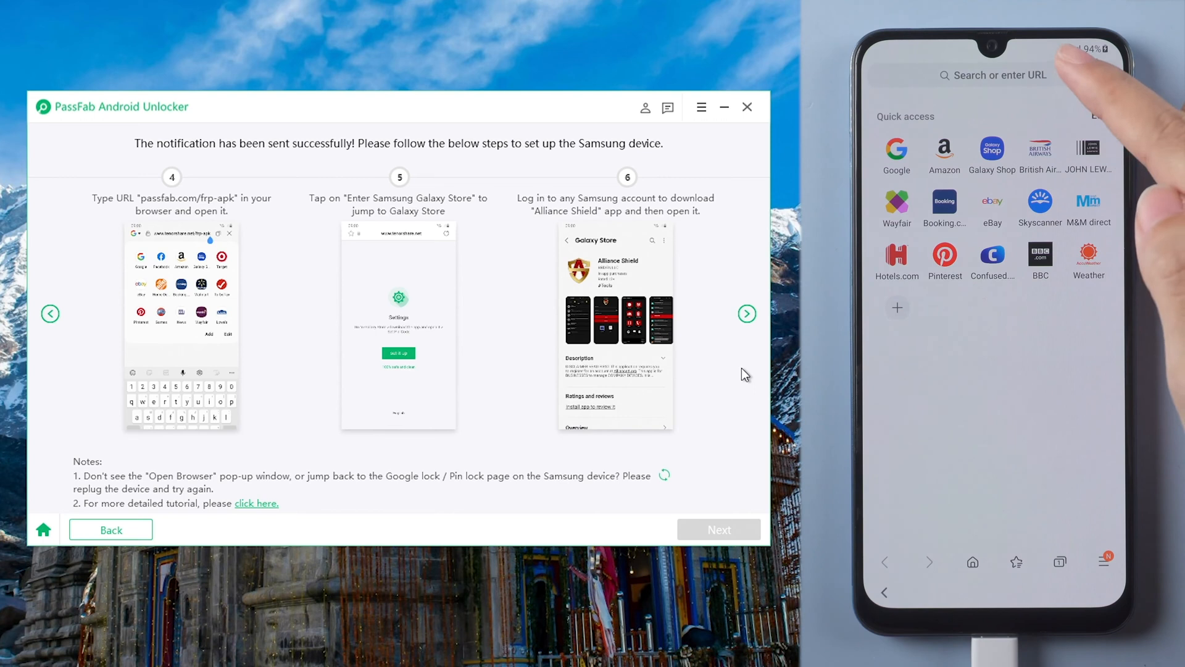
click(983, 74)
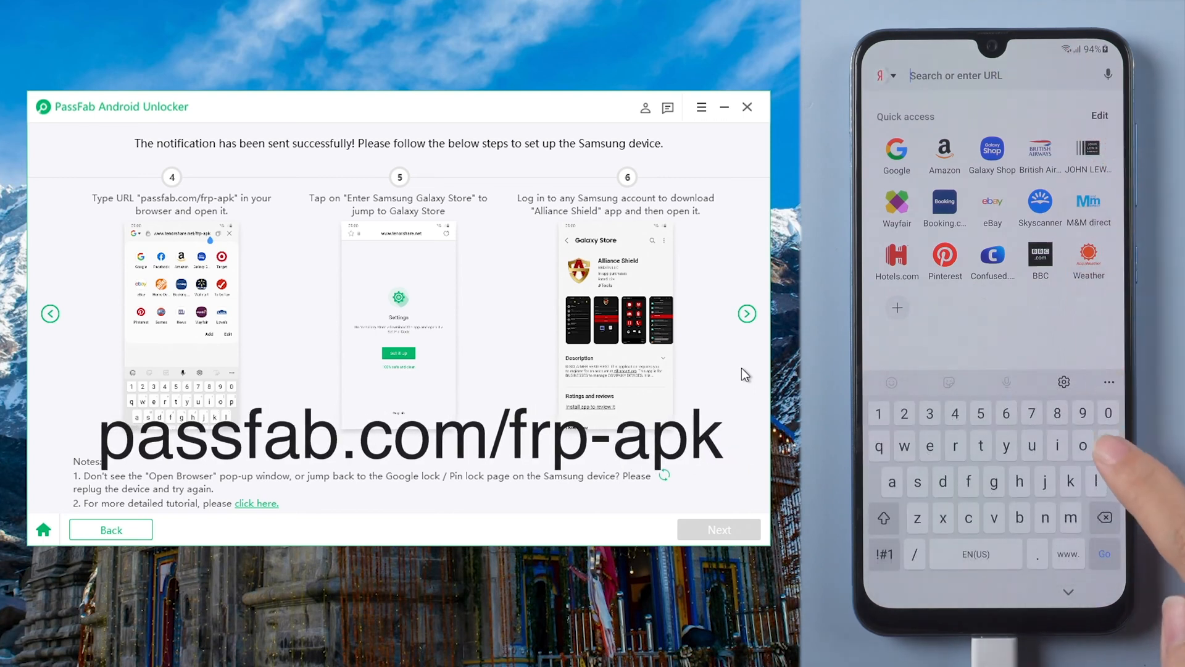
text(passfab.com/frp-apk)
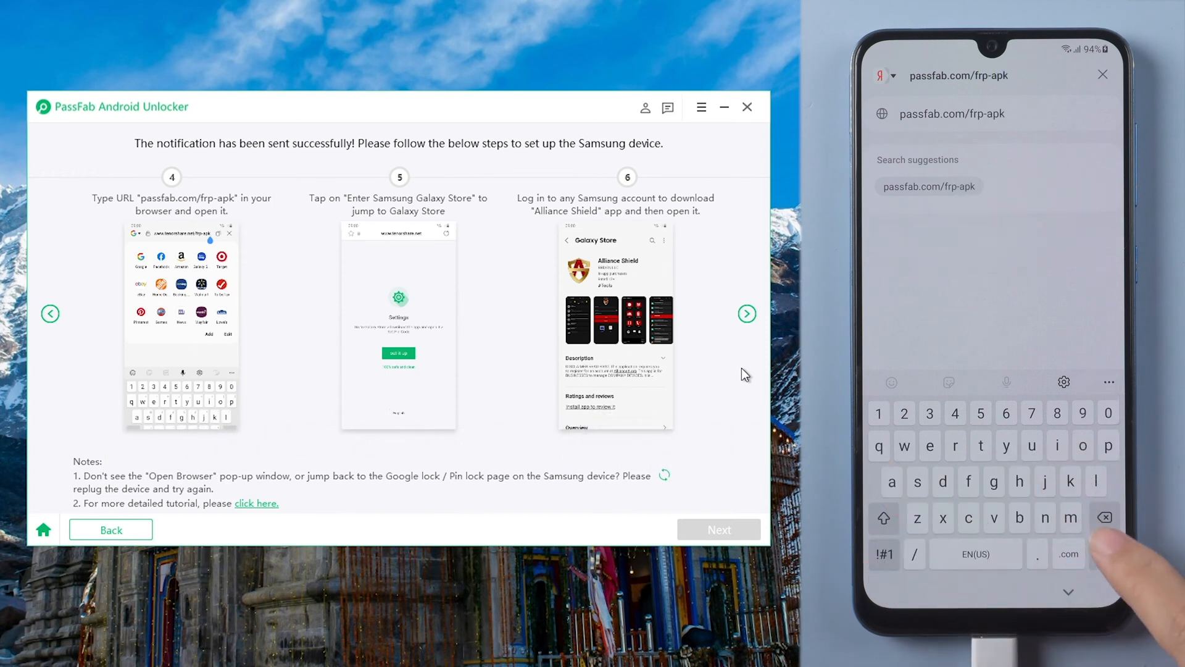
click(929, 186)
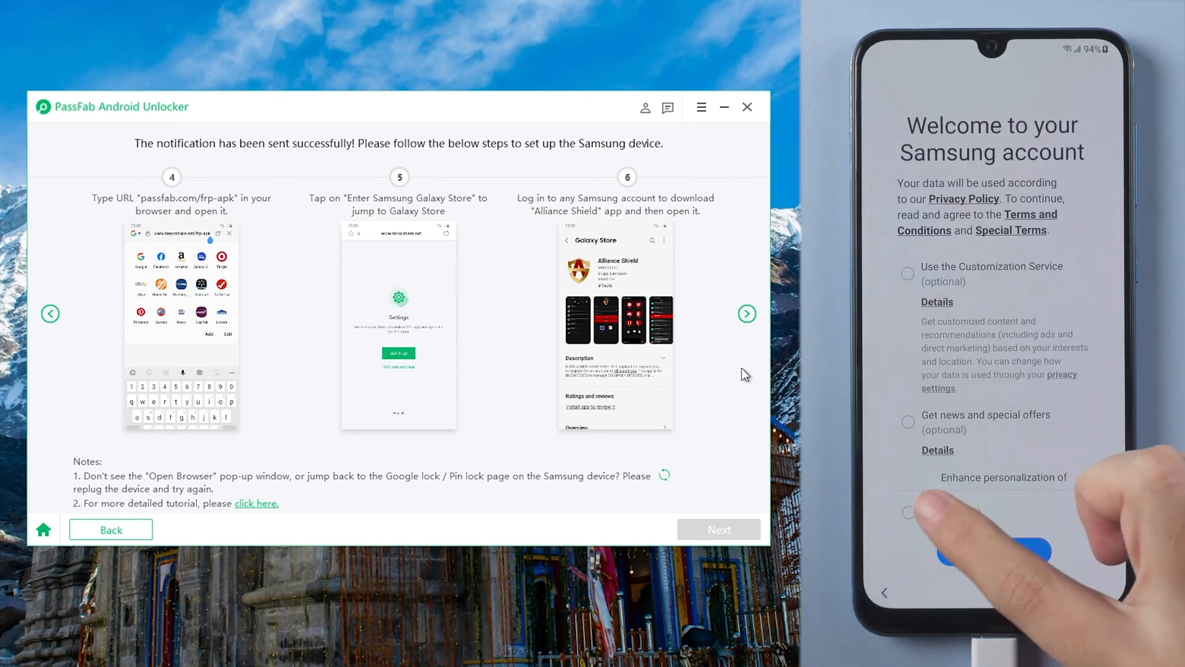
scroll(down, 3)
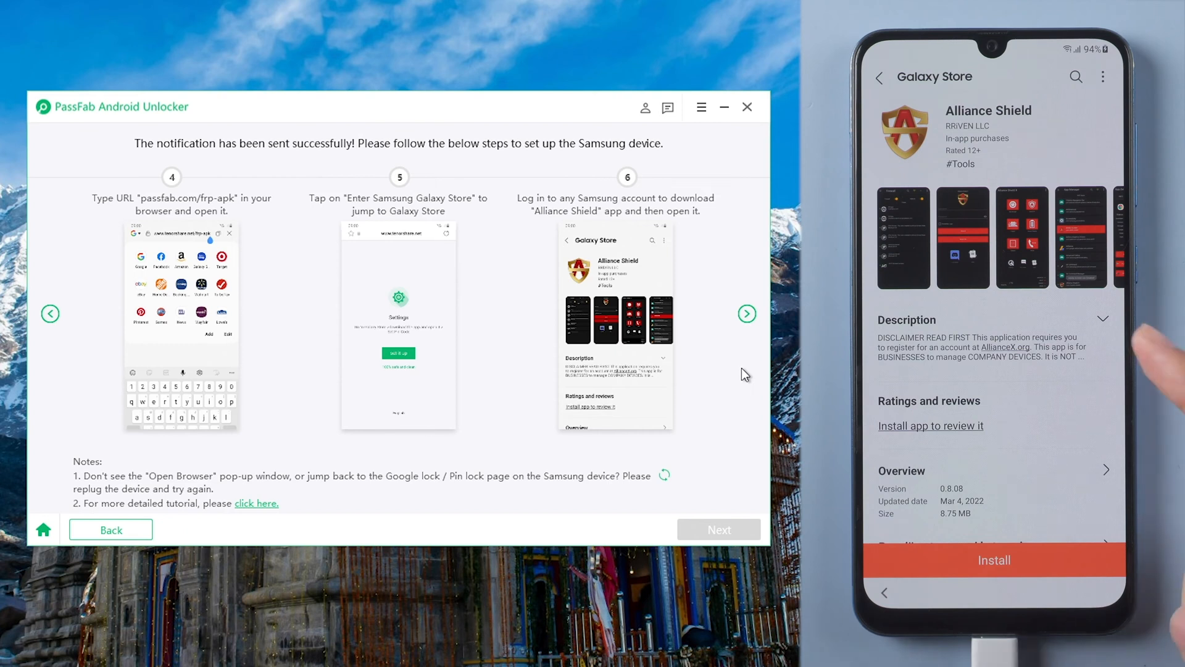
click(994, 559)
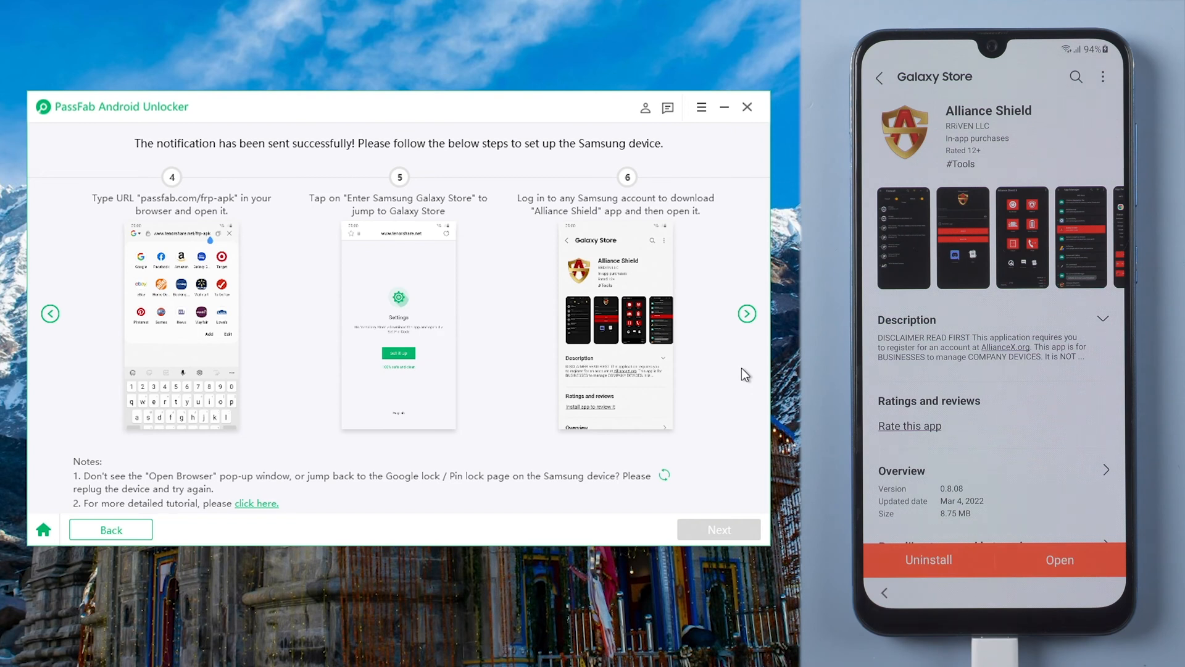
mouse_move(746, 313)
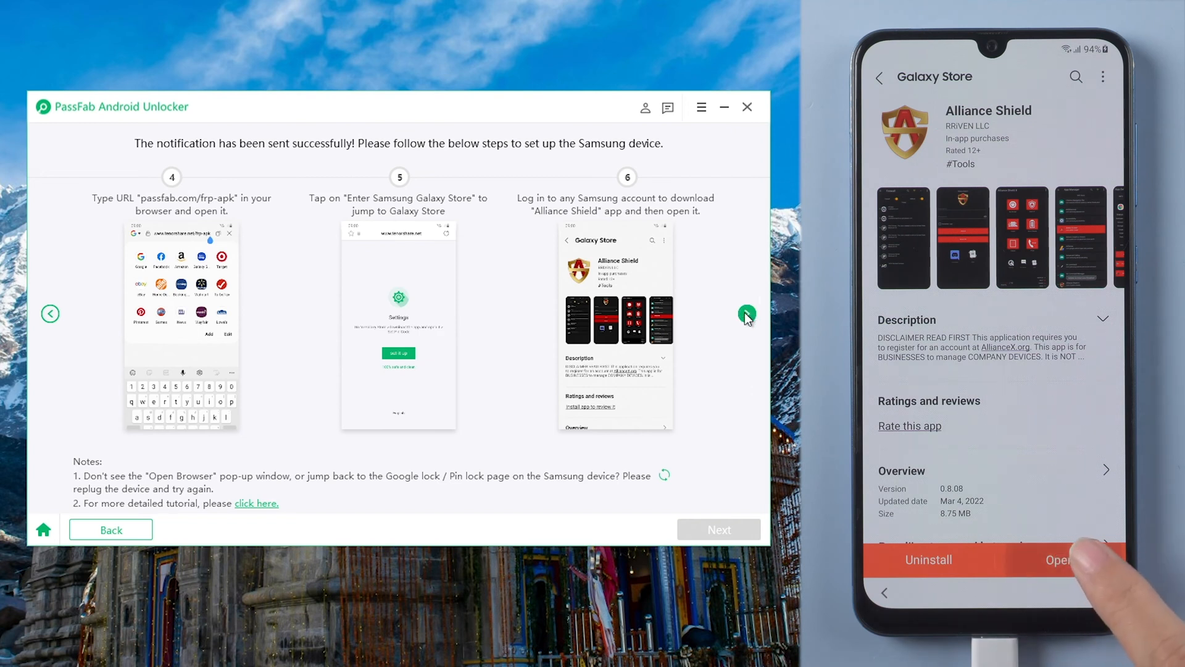
Launch Alliance Shield, pass its welcome and privacy screens, and register an account.
click(746, 313)
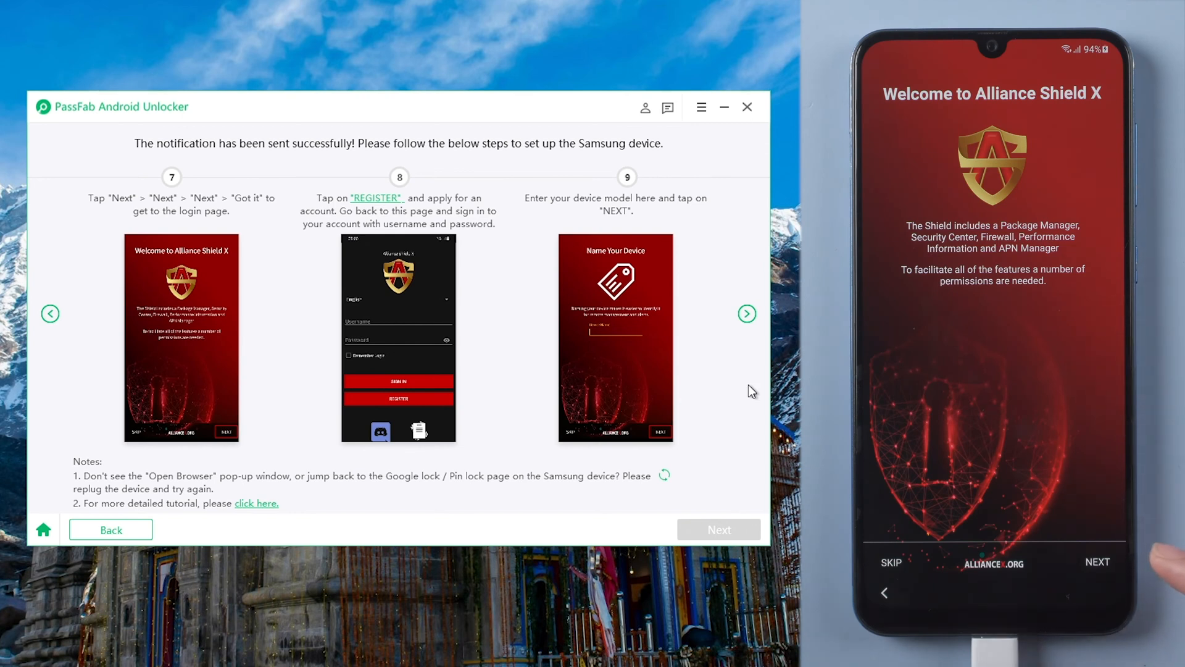
click(1096, 562)
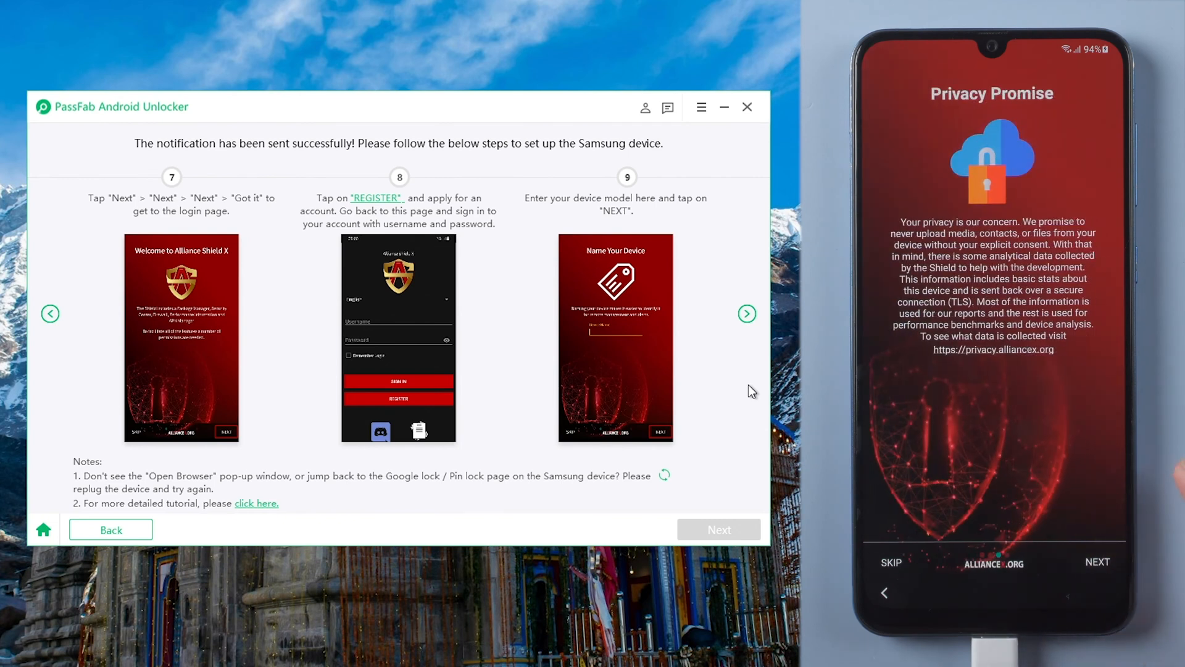
click(1097, 561)
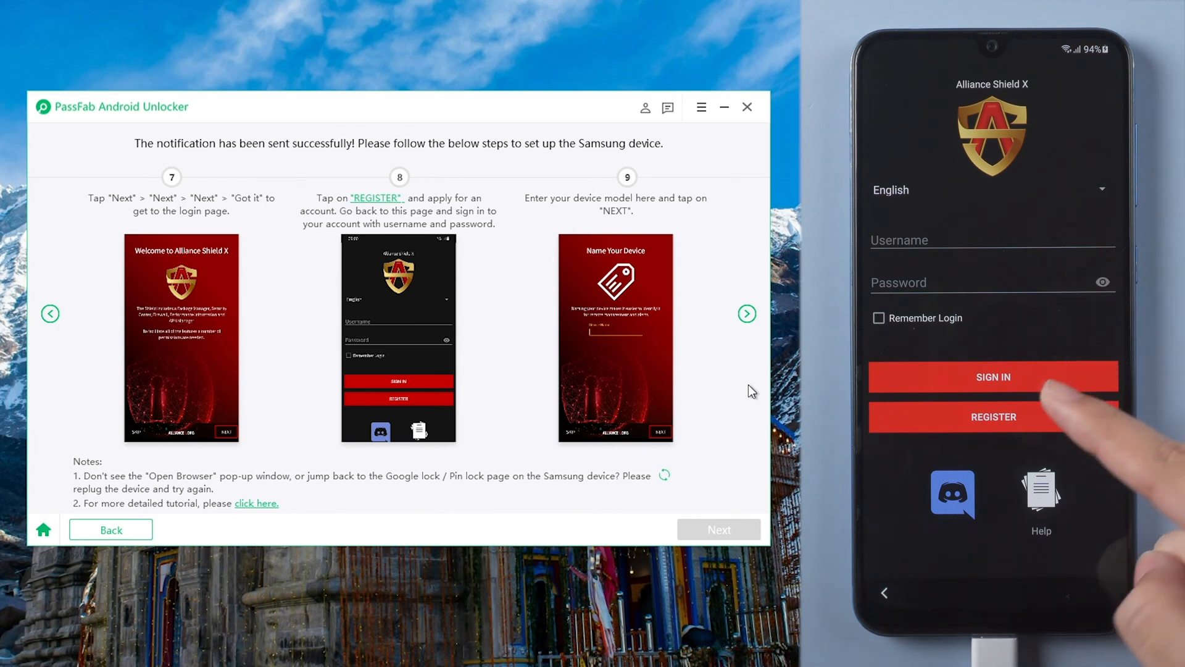
click(993, 416)
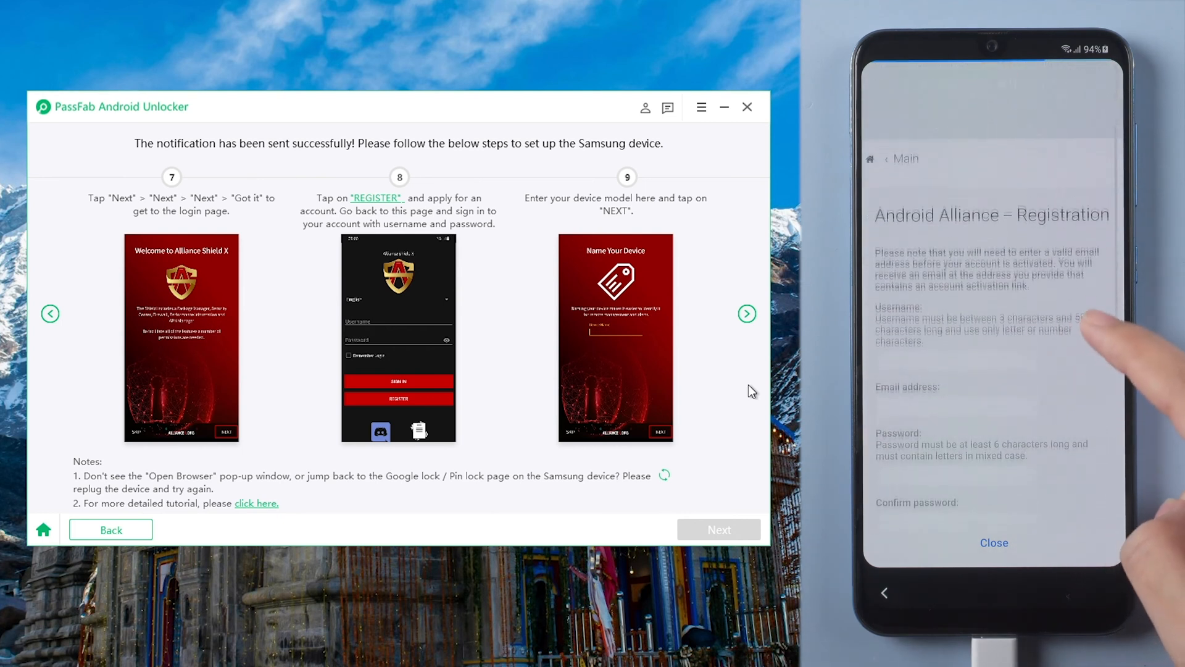
click(956, 192)
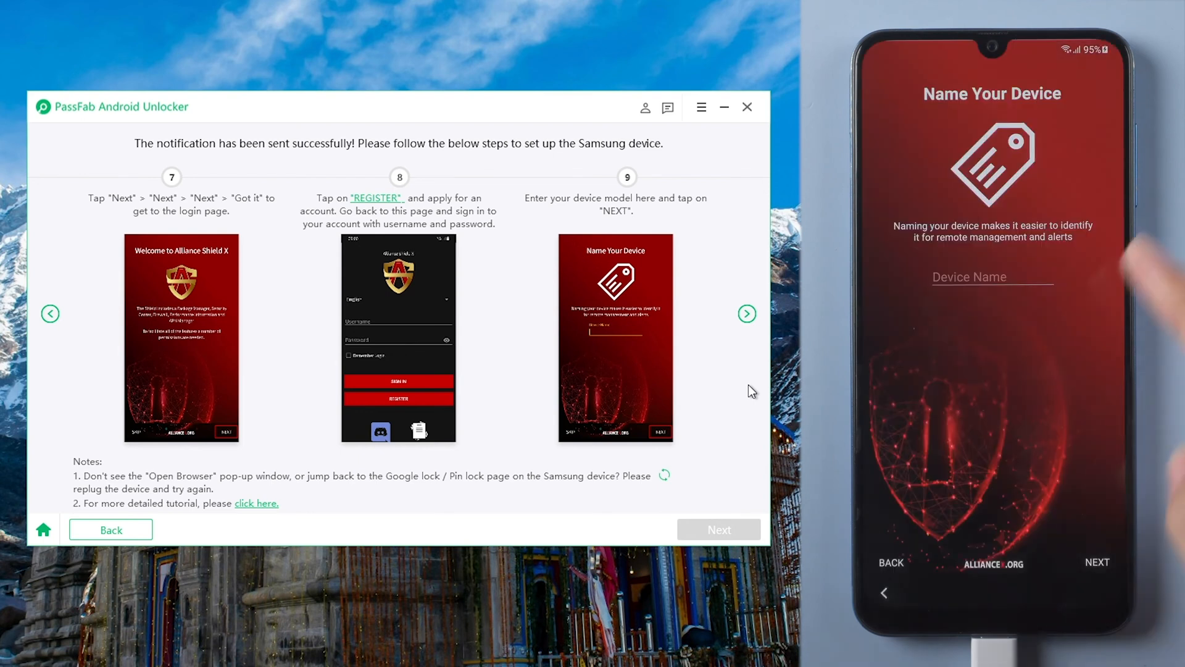
Name the device PASSFAB and continue.
click(993, 276)
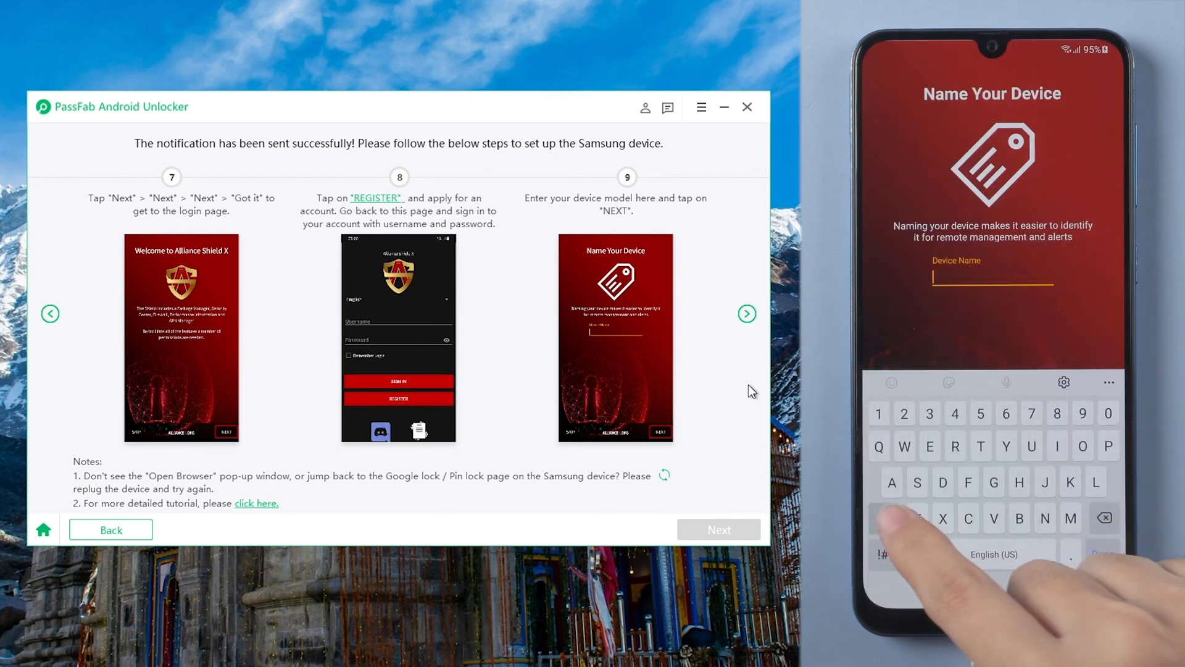
text(PASSFAB)
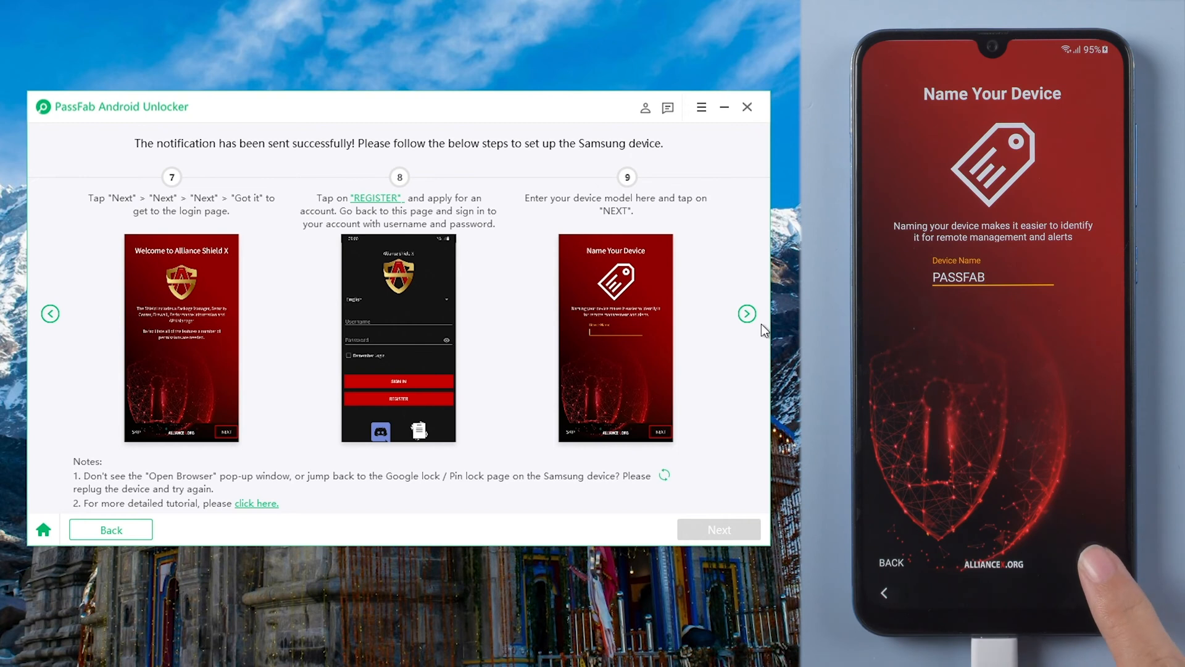
click(747, 313)
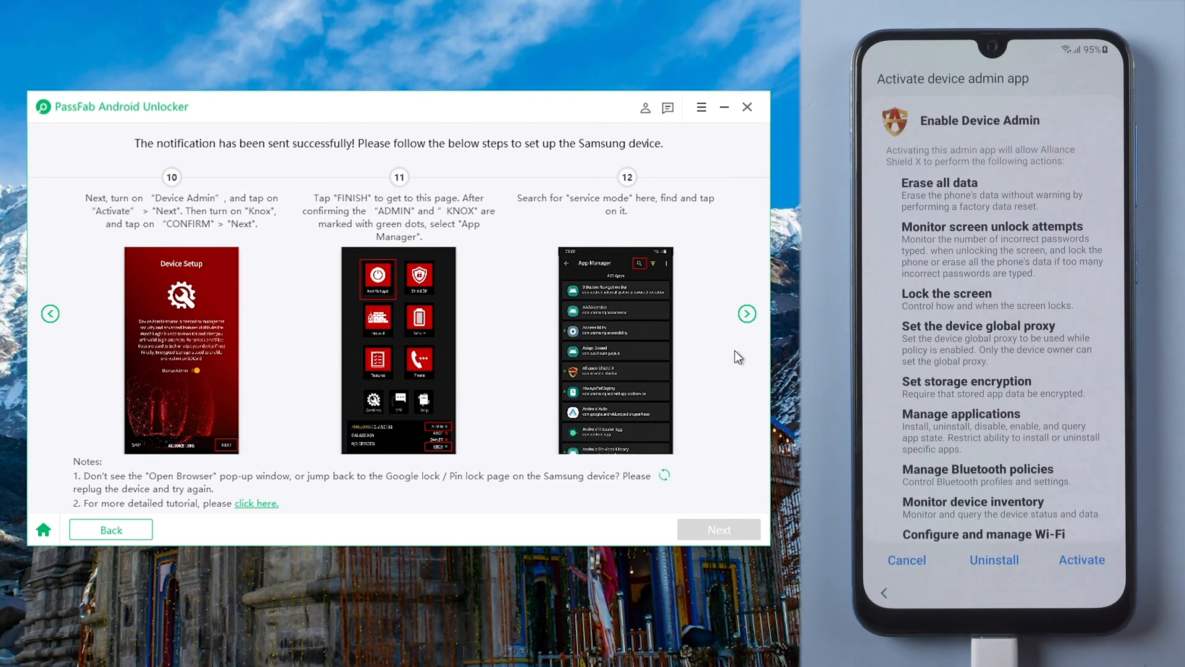
Activate device admin and accept the Knox privacy terms.
scroll(down, 3)
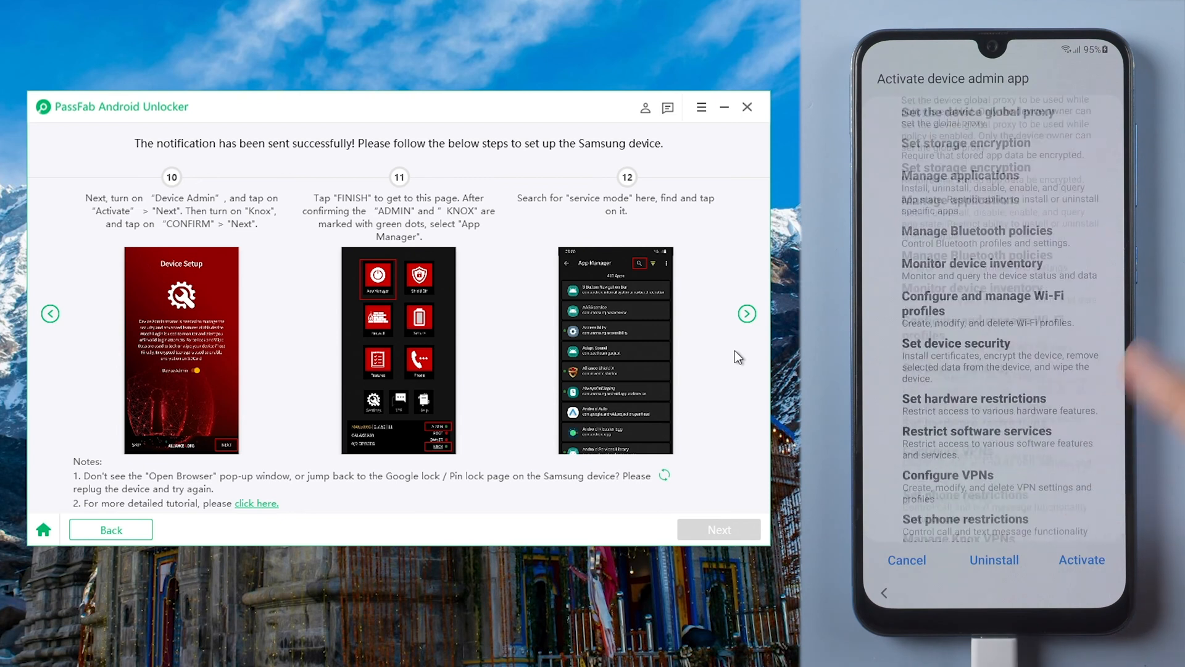
scroll(down, 3)
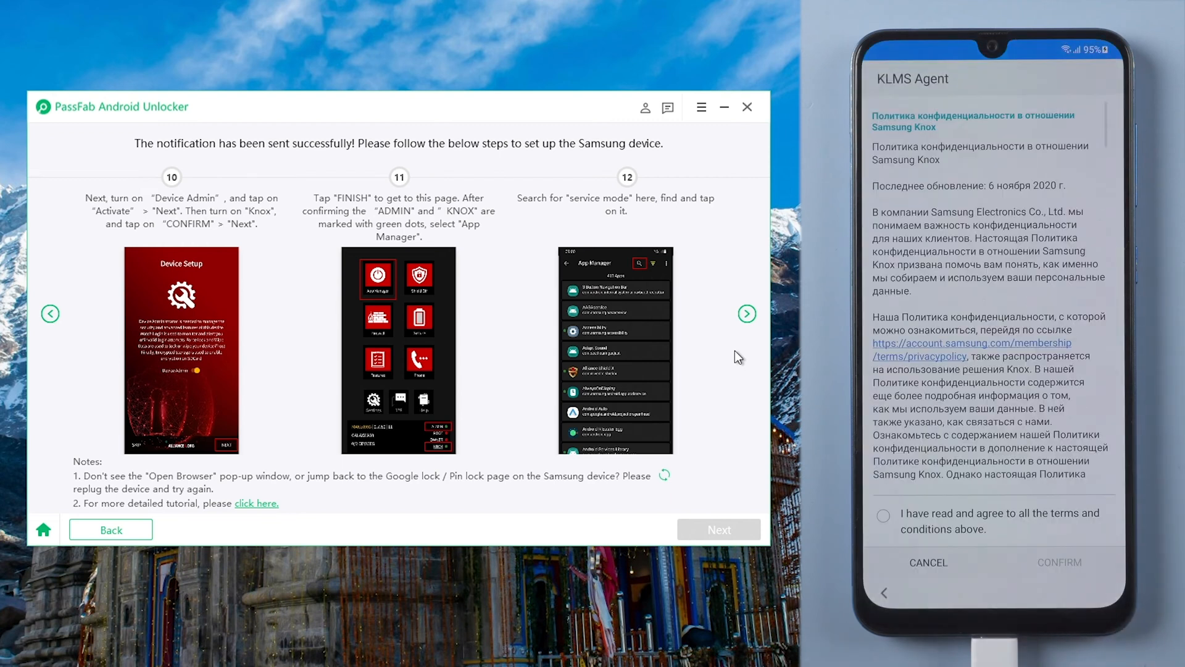
scroll(down, 3)
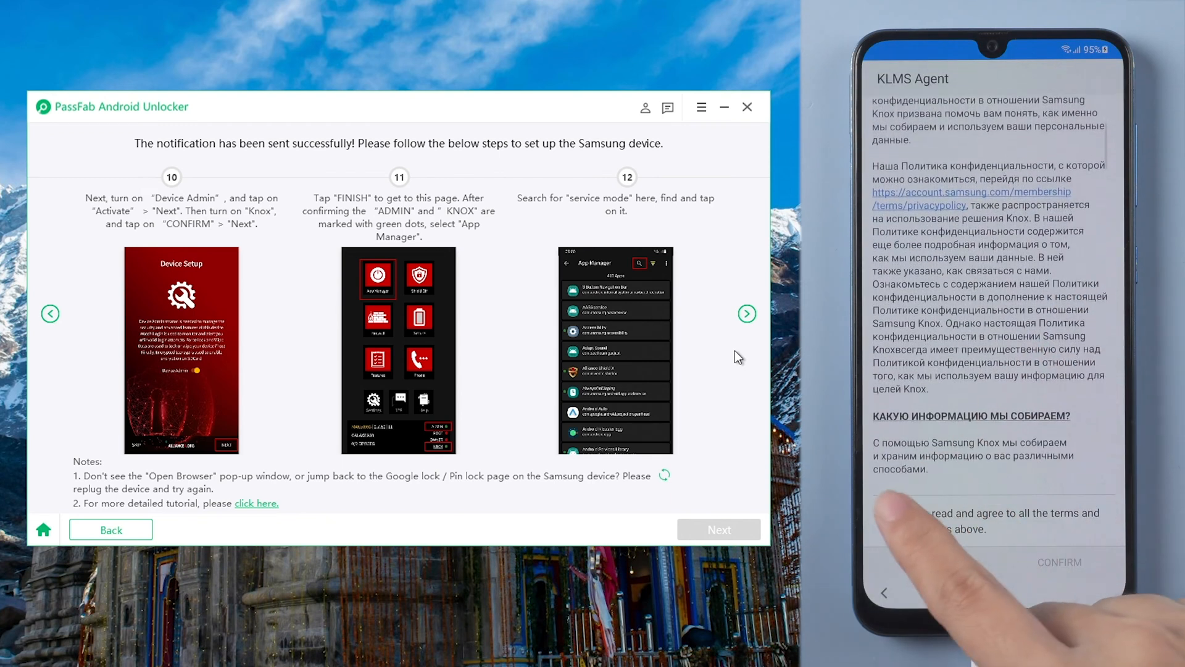
click(882, 515)
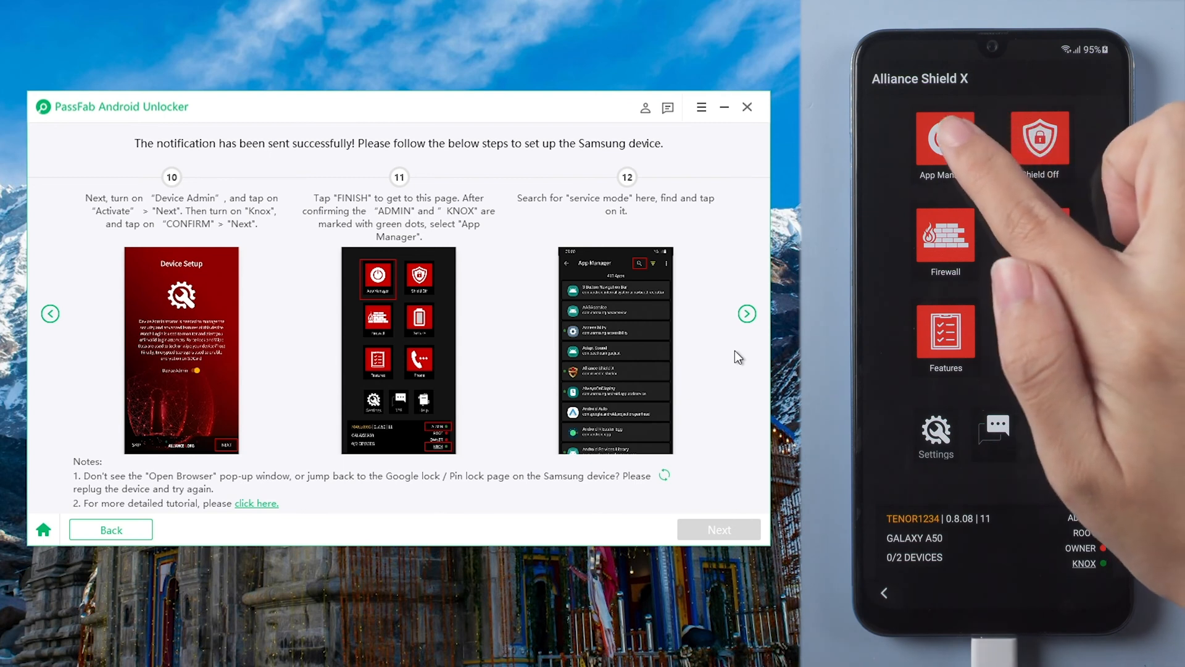
Search App Manager for 'serv' and open the Service mode app details.
click(944, 140)
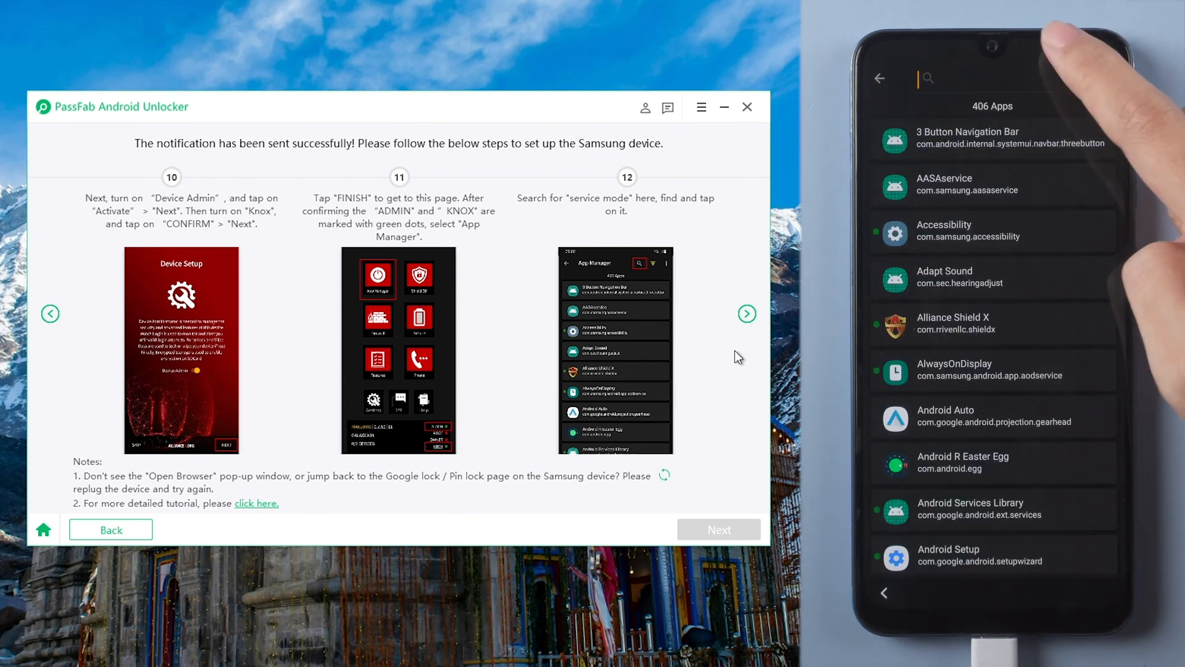
text(servicemode)
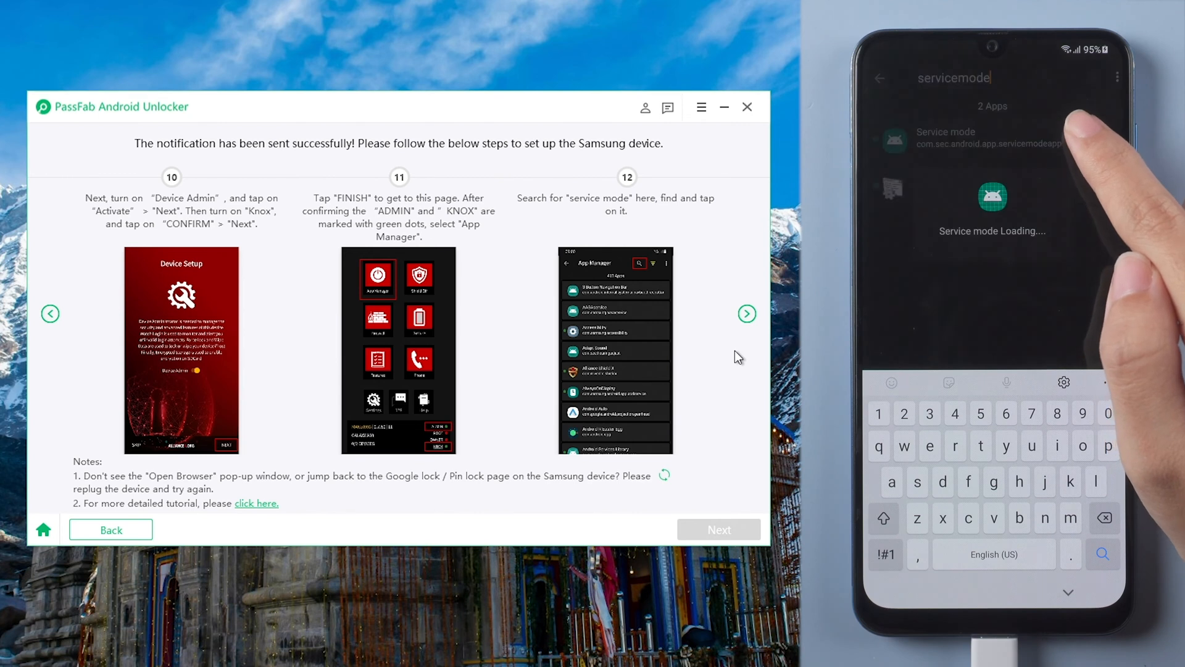
click(746, 313)
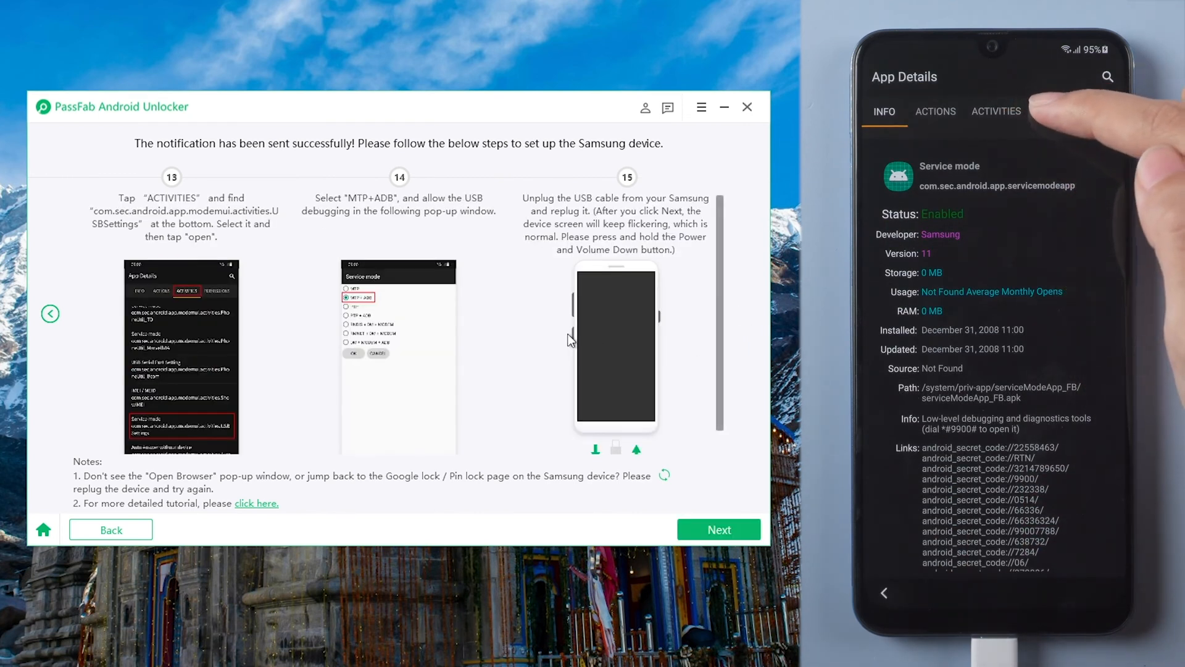
Show Service mode's Activities list and advance PassFab to the factory reset steps.
click(996, 111)
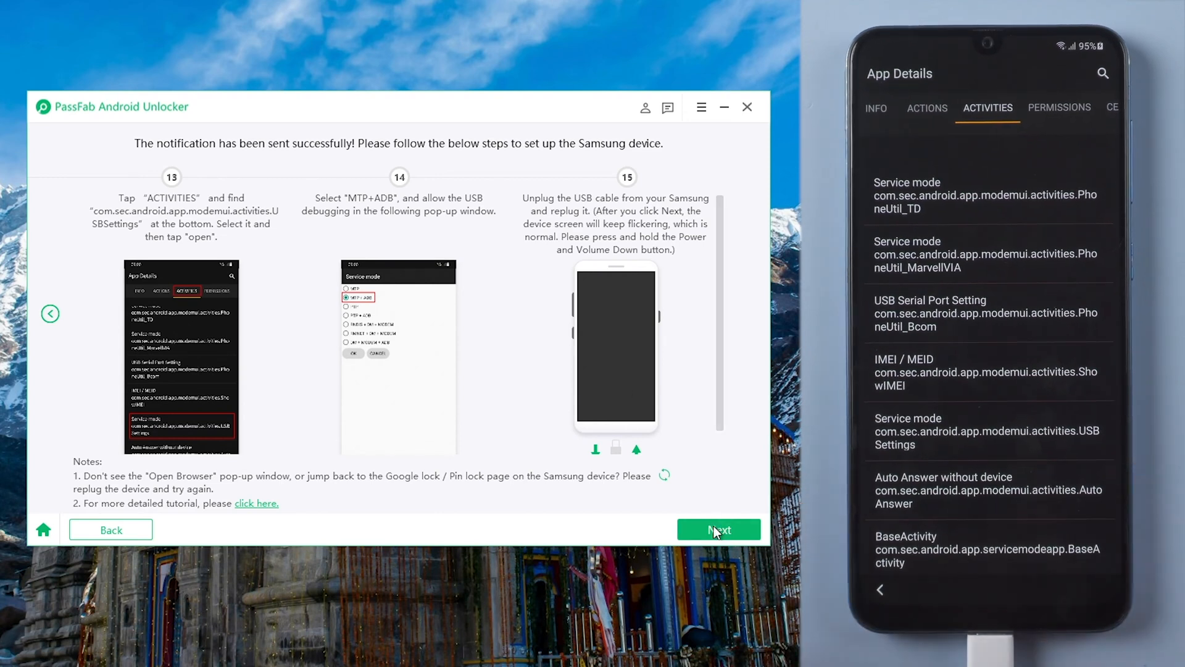
click(716, 529)
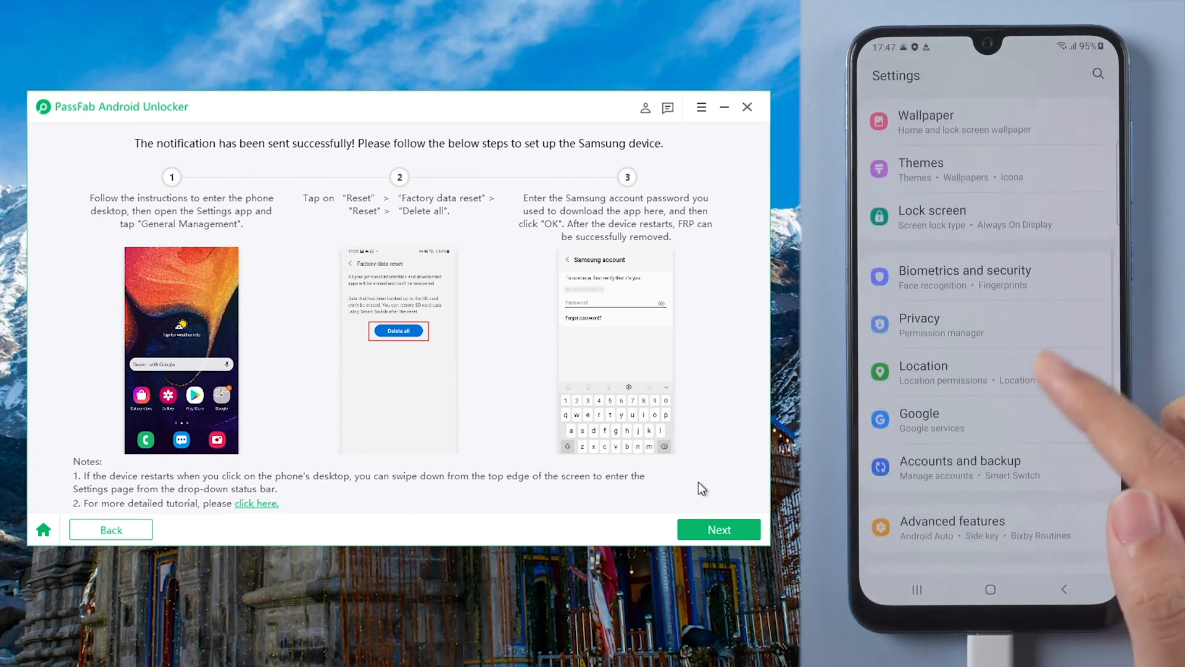
Factory reset the phone via Settings > General management > Reset, then continue in PassFab.
scroll(down, 3)
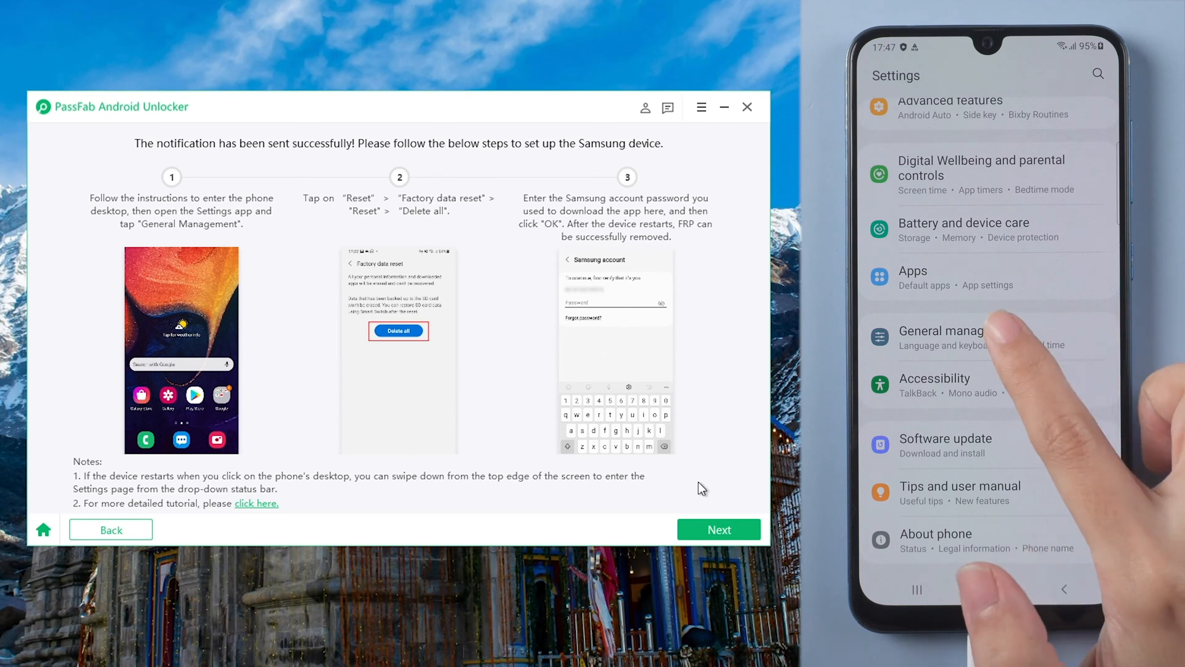
click(941, 336)
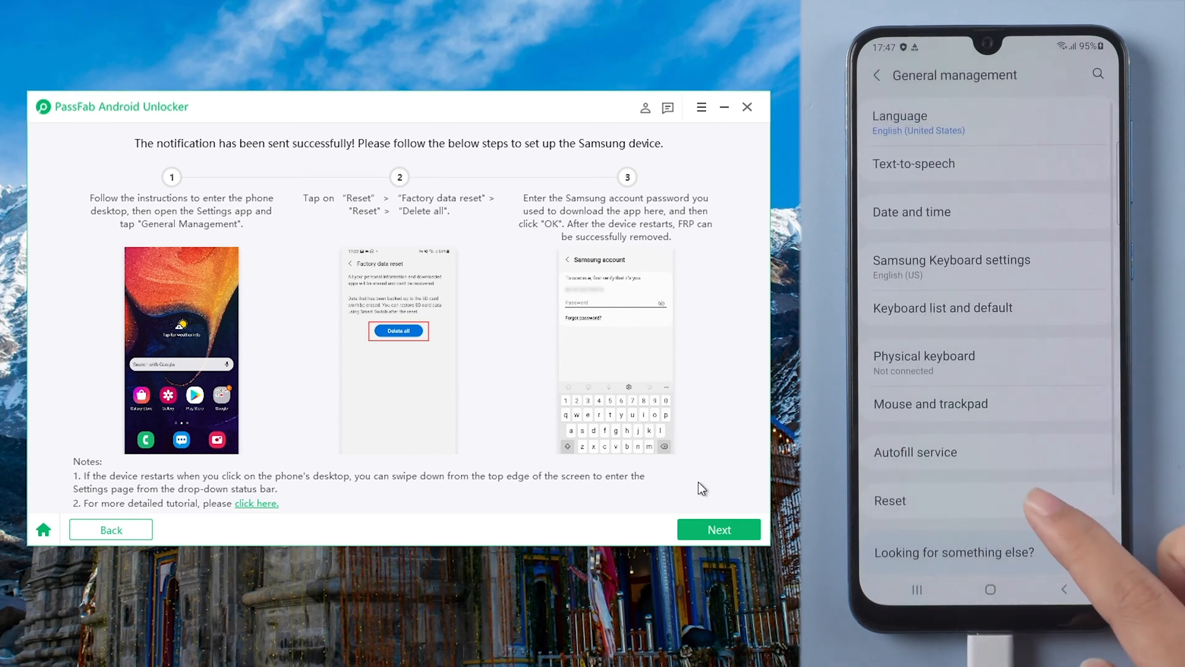
scroll(up, 3)
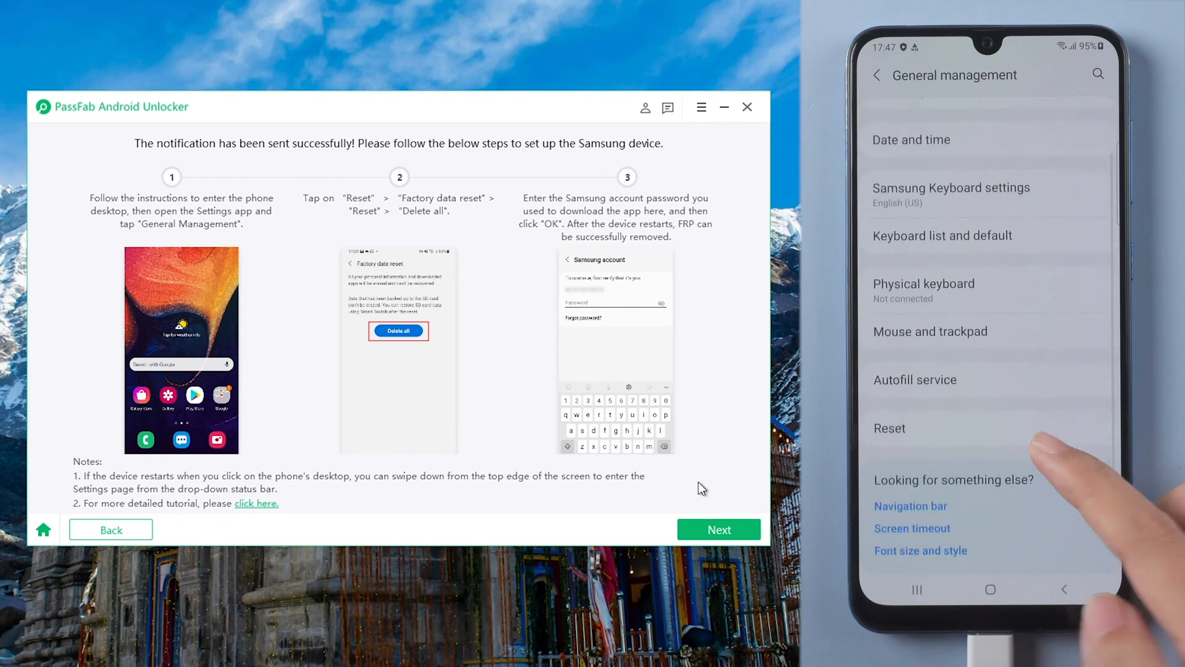
click(889, 427)
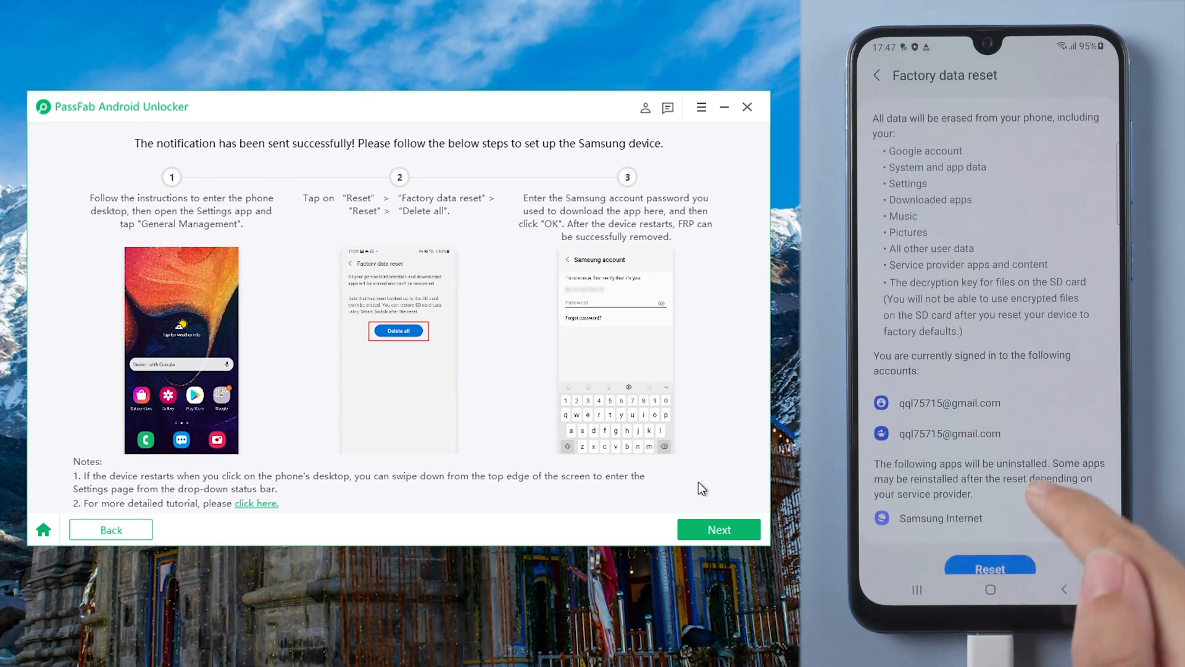
scroll(down, 3)
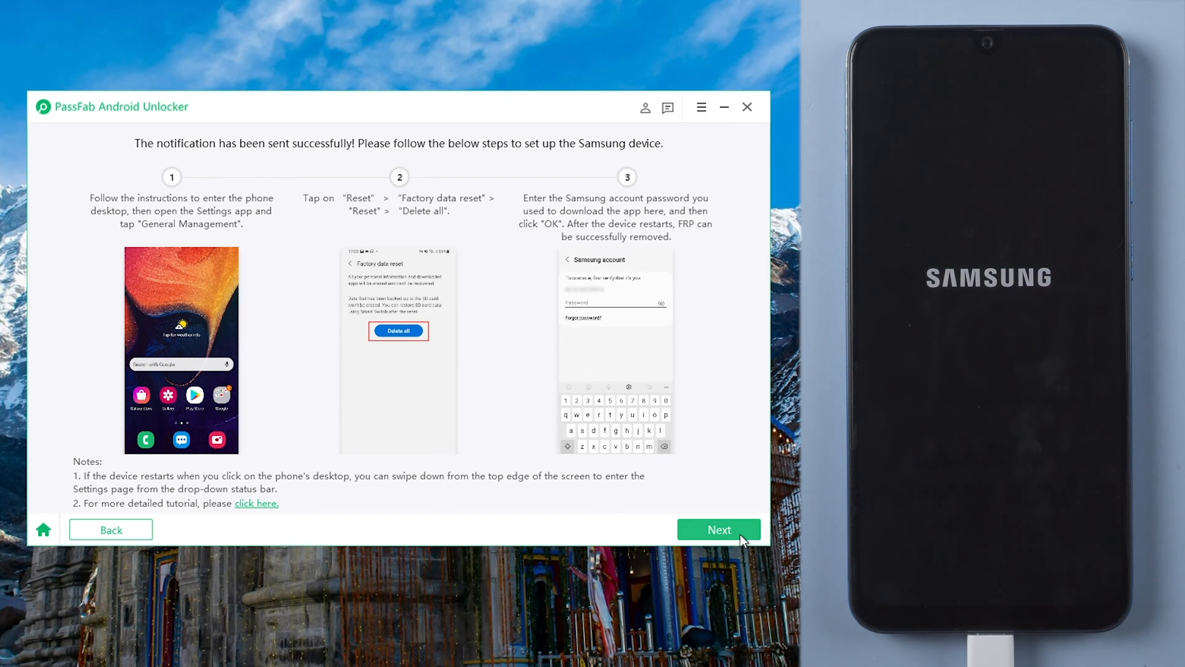
click(717, 529)
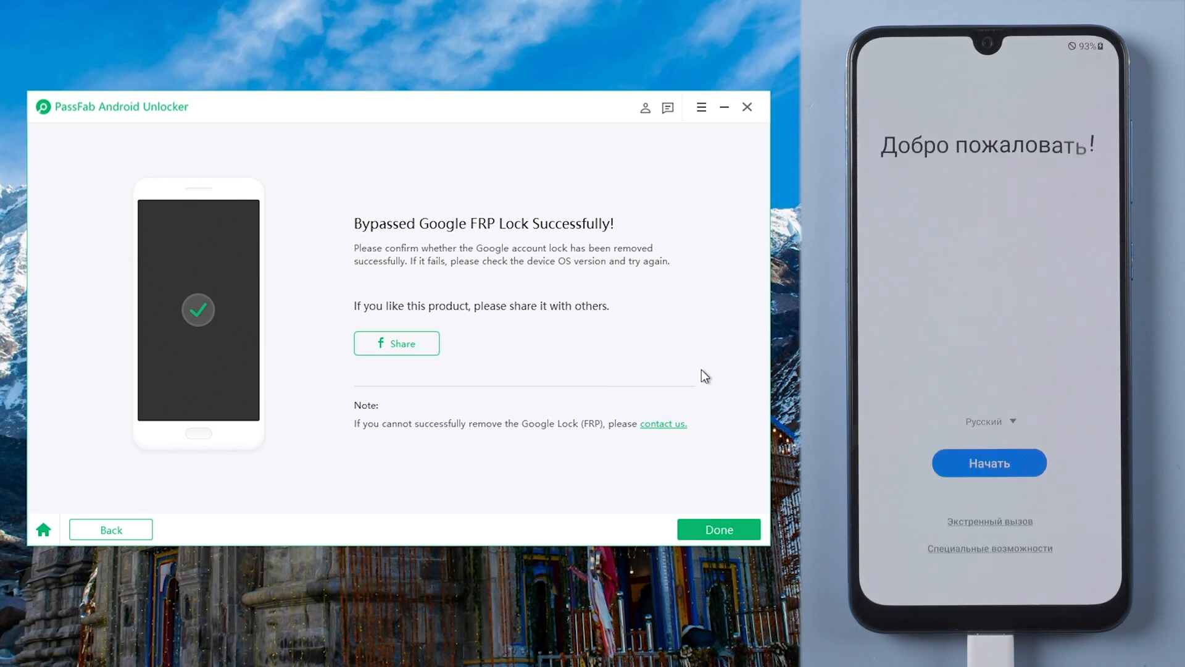
Start the reset phone's setup and agree to all legal items.
click(989, 421)
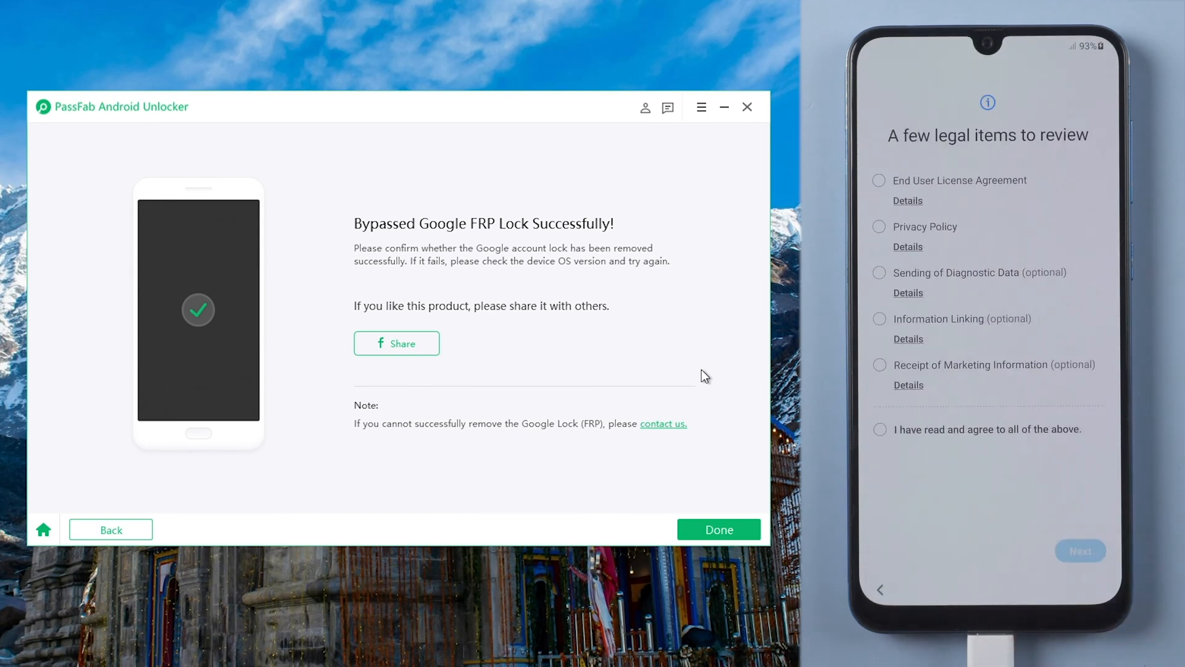
click(879, 428)
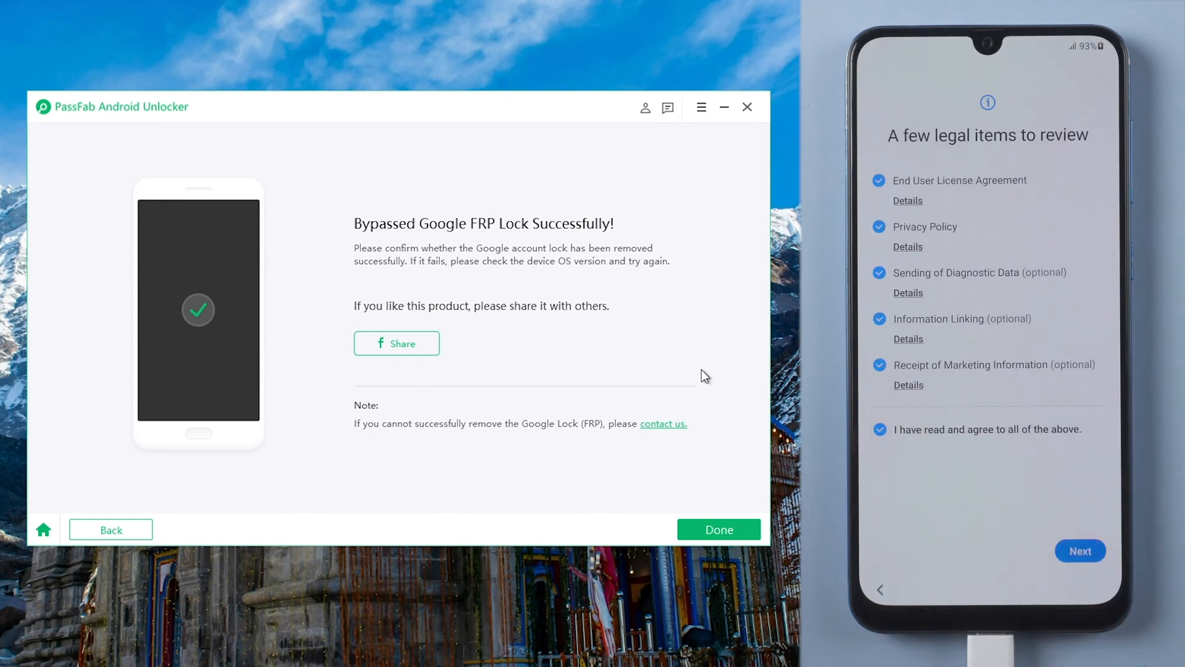